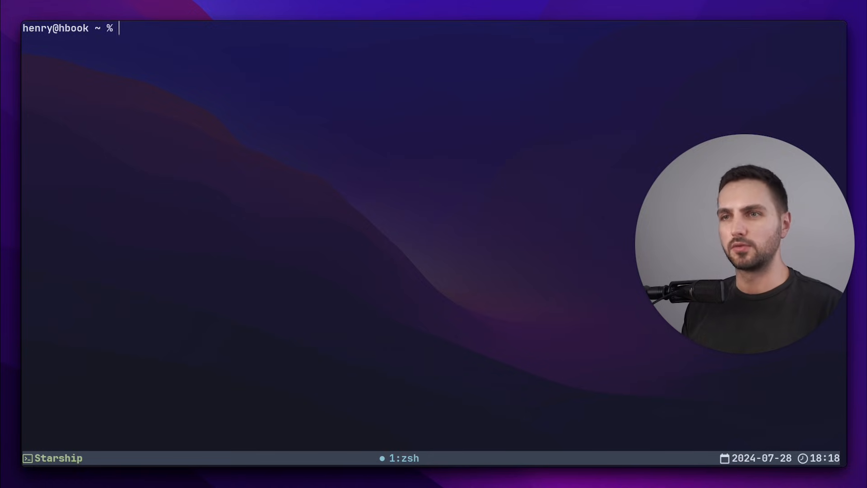
# - Confirm Homebrew 4.3.10 and /bin/zsh, then enter brew install starship
pyautogui.write('brew --version')
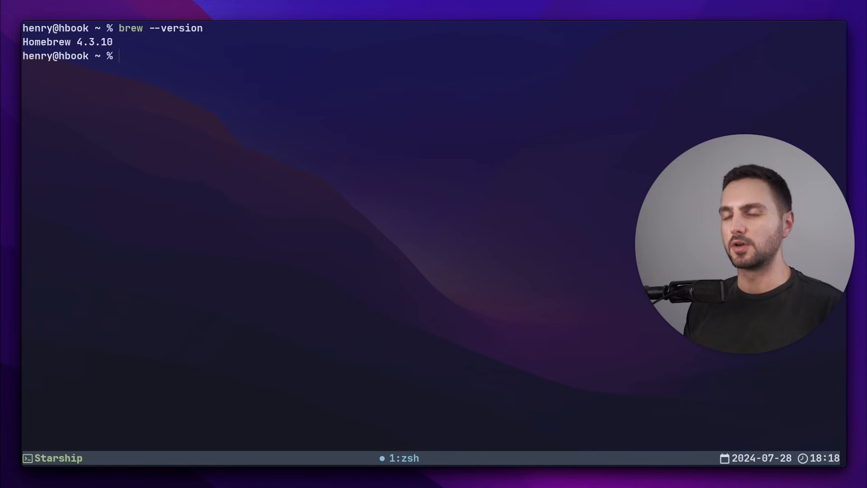
pyautogui.write('echo $0')
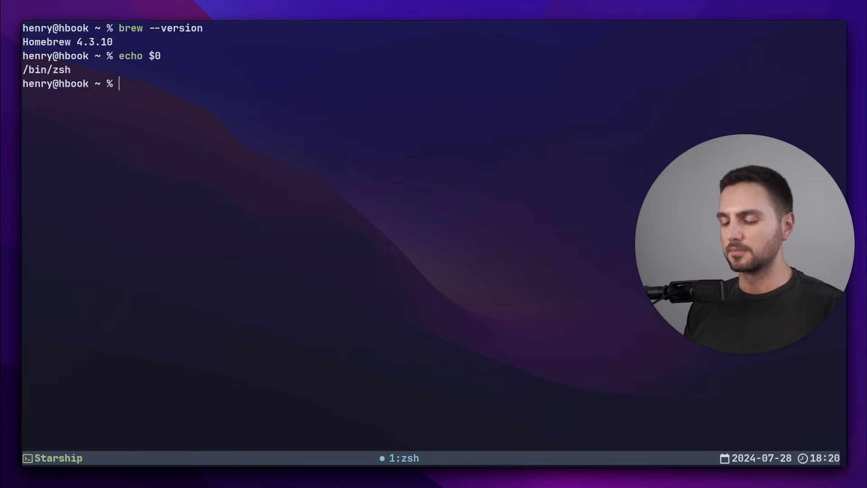
pyautogui.write('brew')
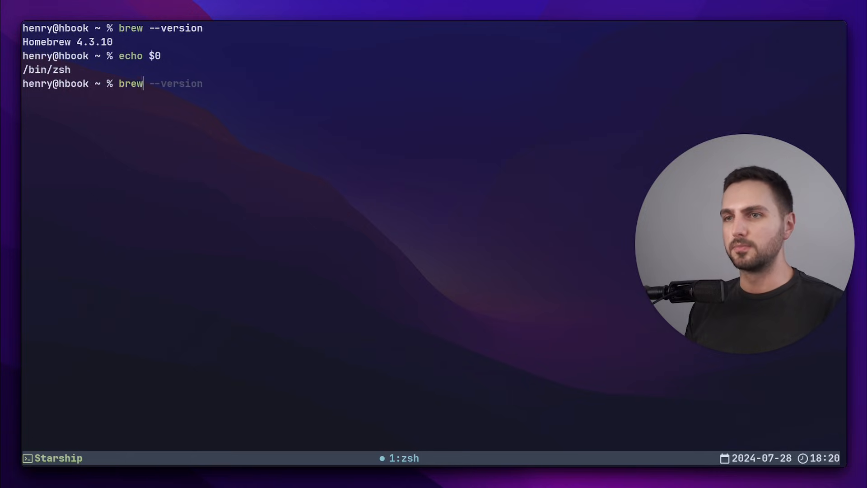
pyautogui.write('install starship')
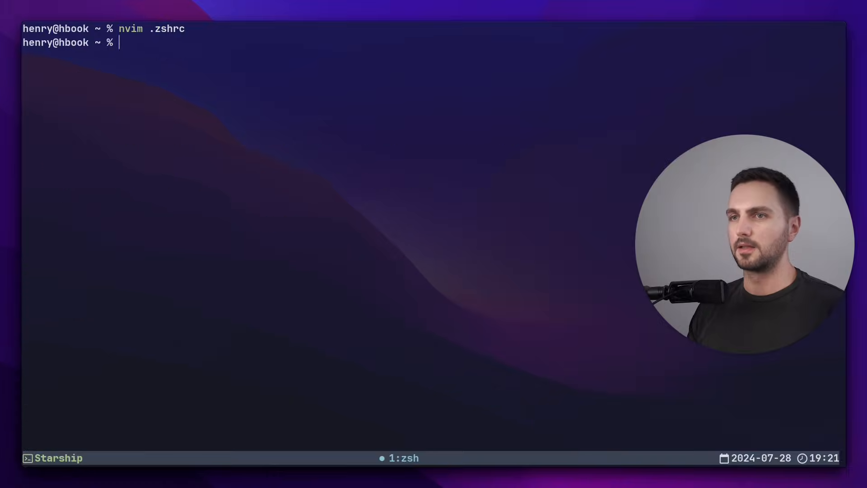
# - Reload the edited .zshrc with source so the minimal Starship prompt appears
pyautogui.write('source .zshr')
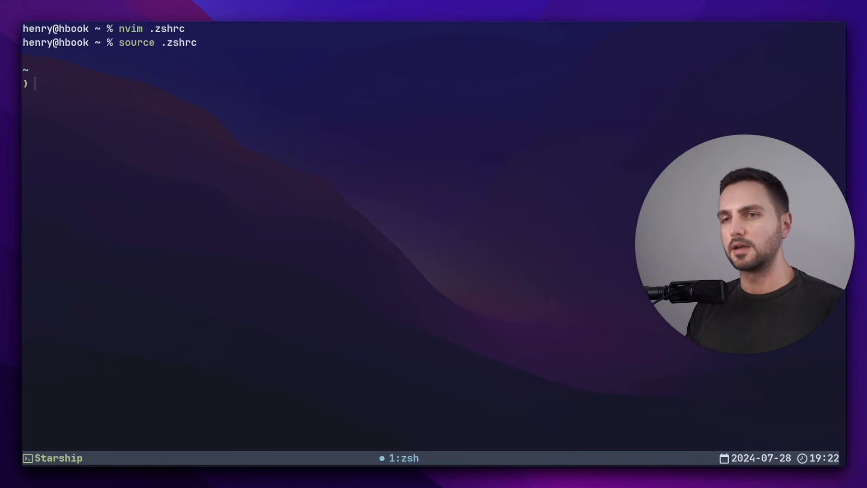
pyautogui.write('c')
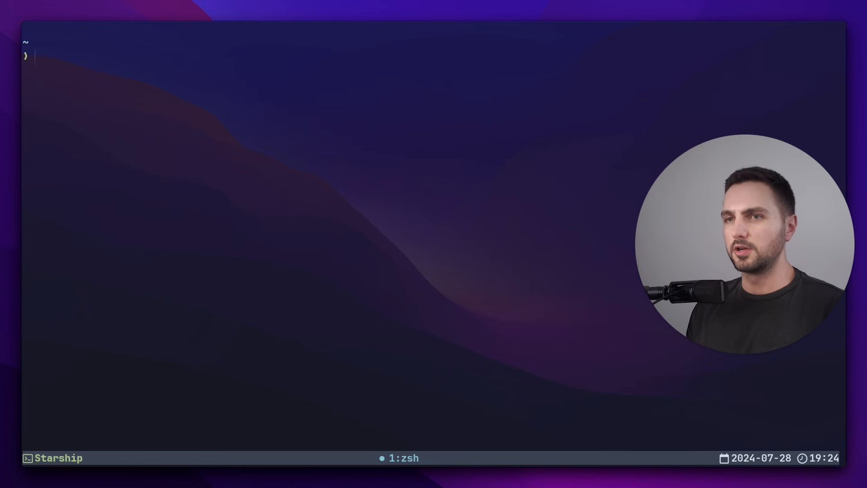
# - Create .config/starship with an empty starship.toml and edit it in nvim
pyautogui.write('mkdir -p')
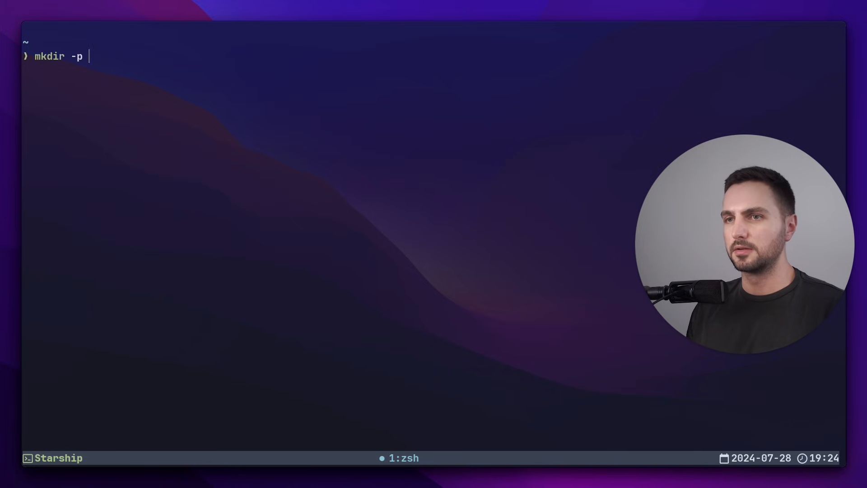
pyautogui.write('.config/stars')
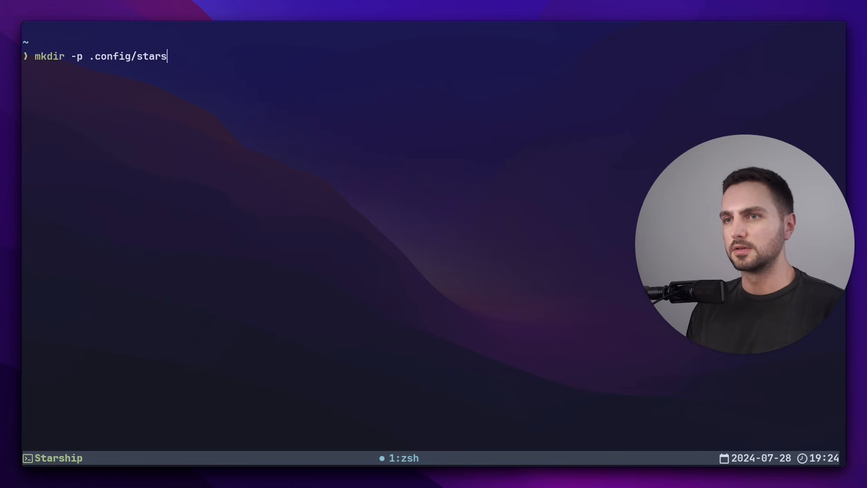
pyautogui.write('touch')
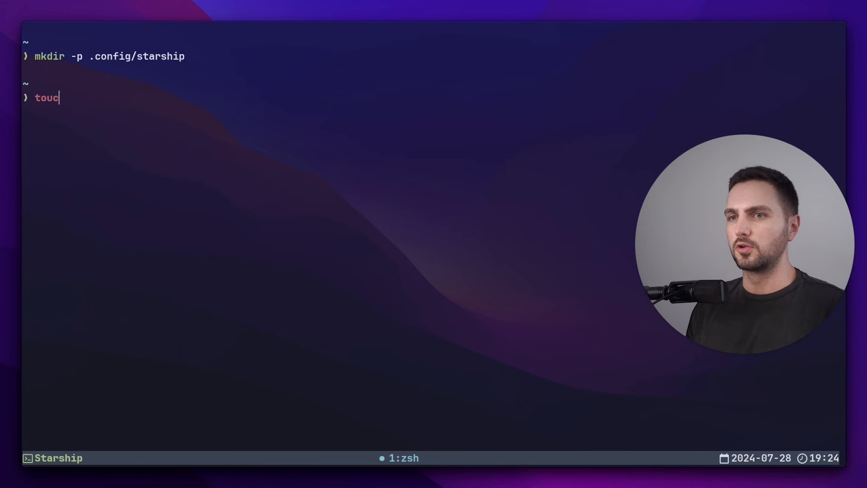
pyautogui.write('h .config/st')
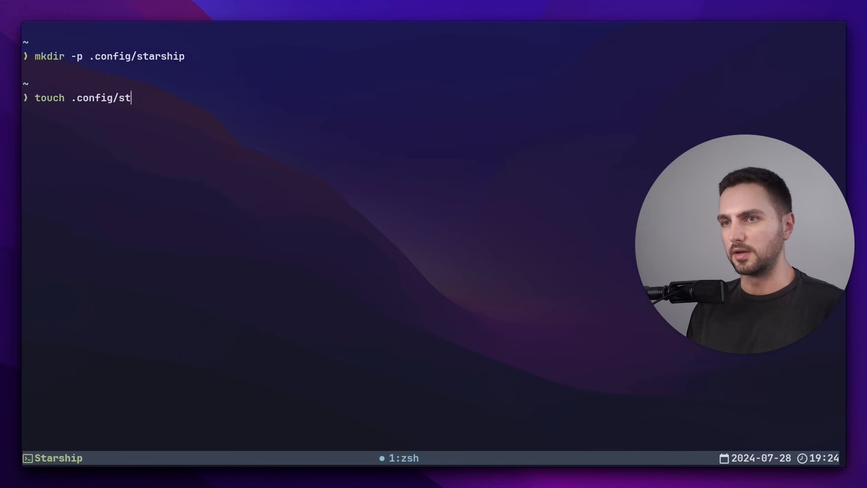
pyautogui.write('arship/star')
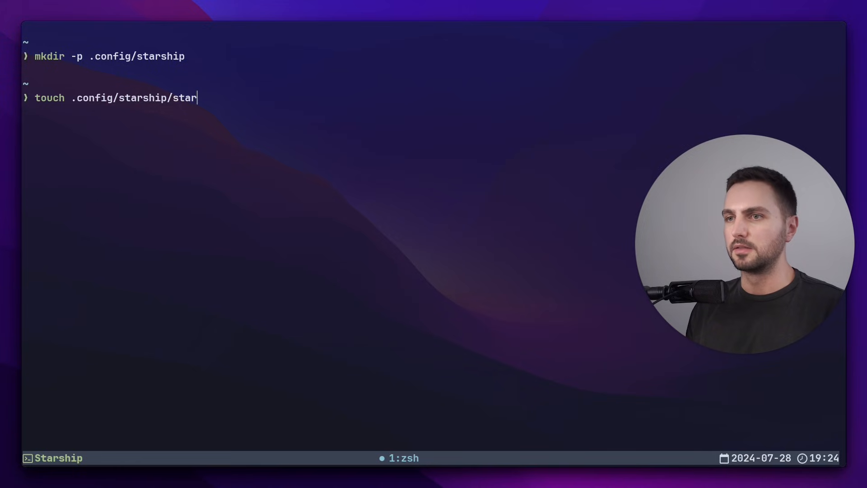
pyautogui.write('ship.toml')
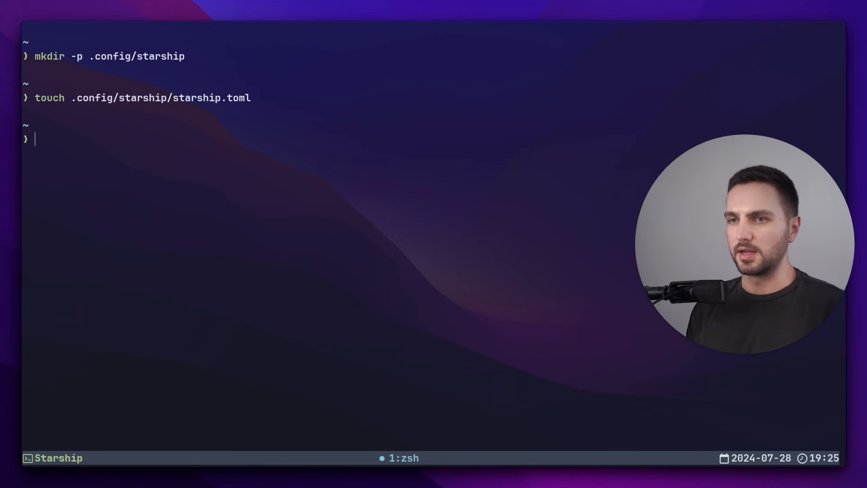
pyautogui.write('nvim .con')
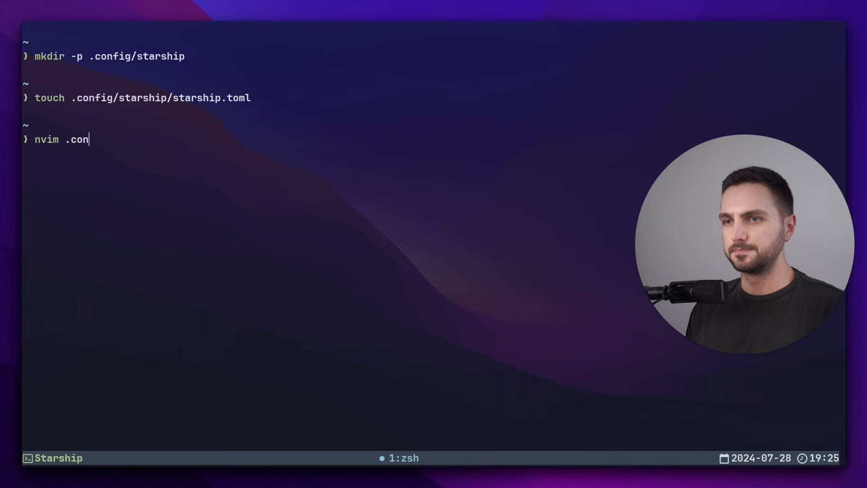
pyautogui.write('fig/starship/starship.toml')
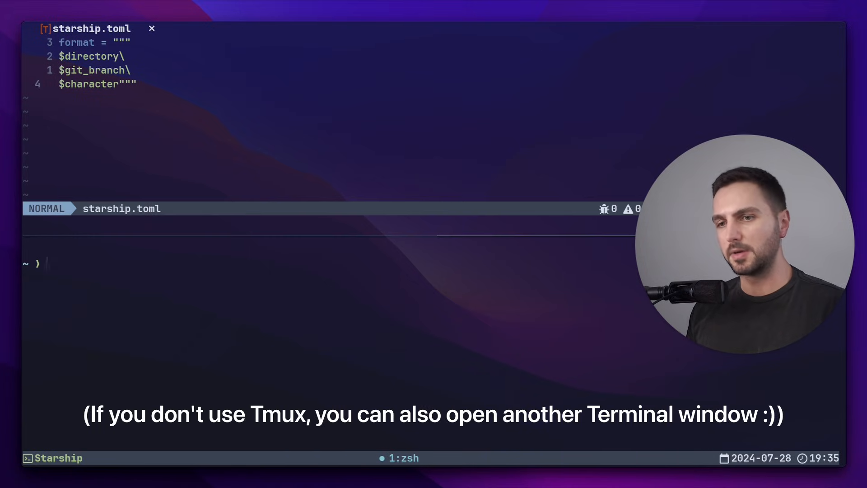
# - Change into some-project/ in the lower tmux pane
pyautogui.write('cd some-project/')
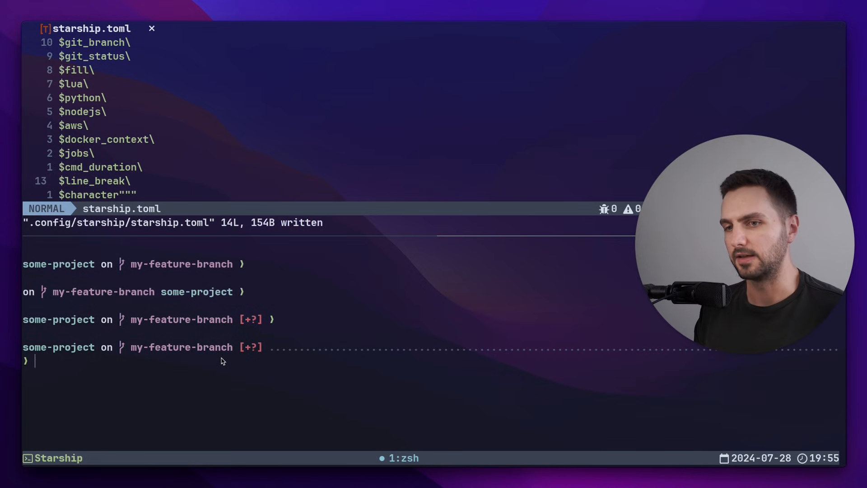
# - Pin Python 3.9.6 in some-project with pyenv local
pyautogui.write('pyenv local 3.9.6')
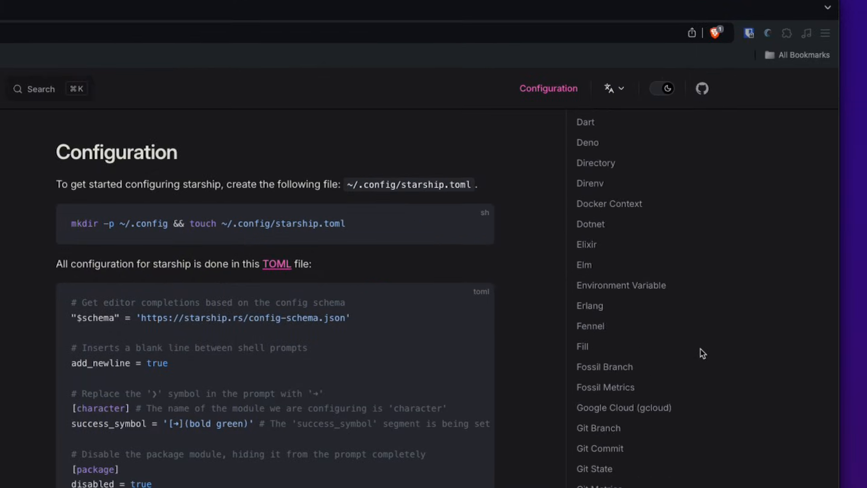
# - Scroll the Starship docs to the Python module's options table
pyautogui.scroll(-3)
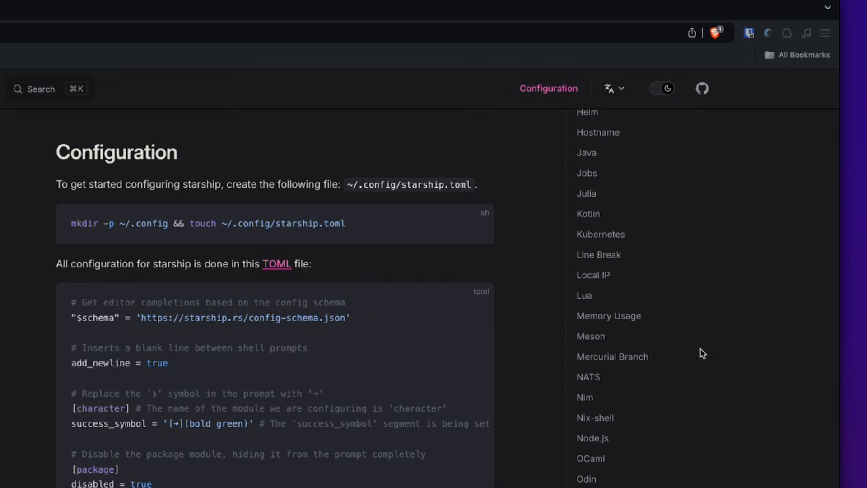
pyautogui.scroll(-3)
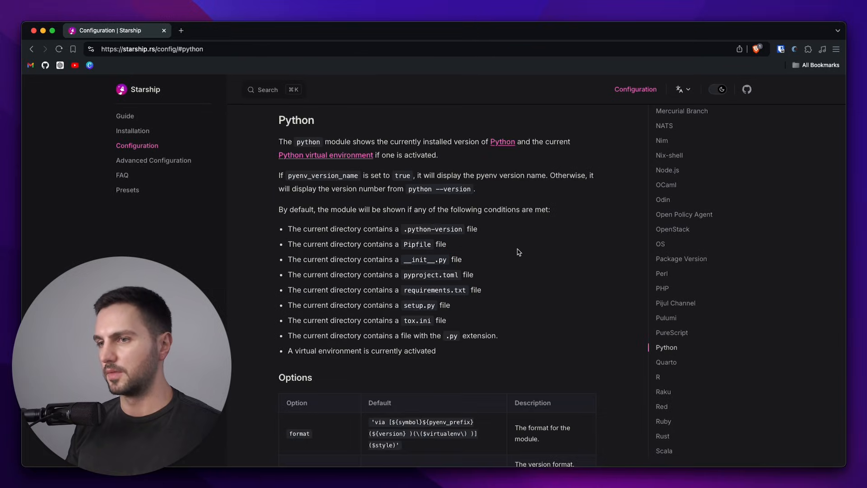
pyautogui.scroll(-3)
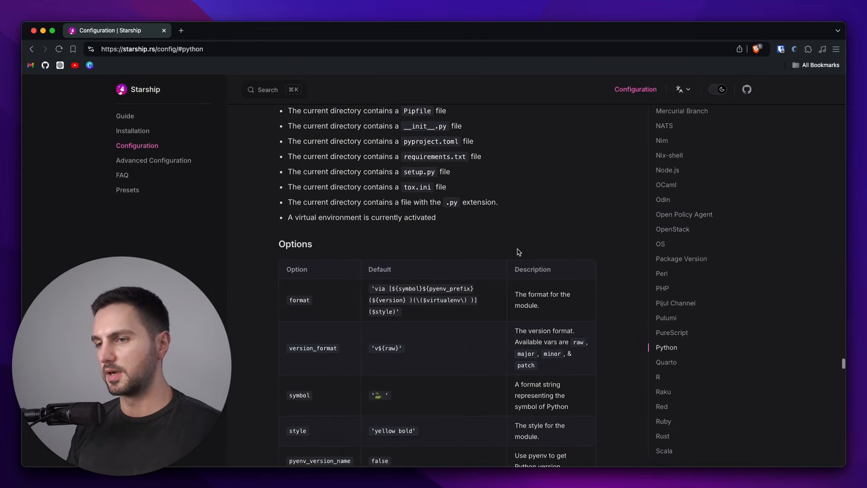
pyautogui.scroll(-3)
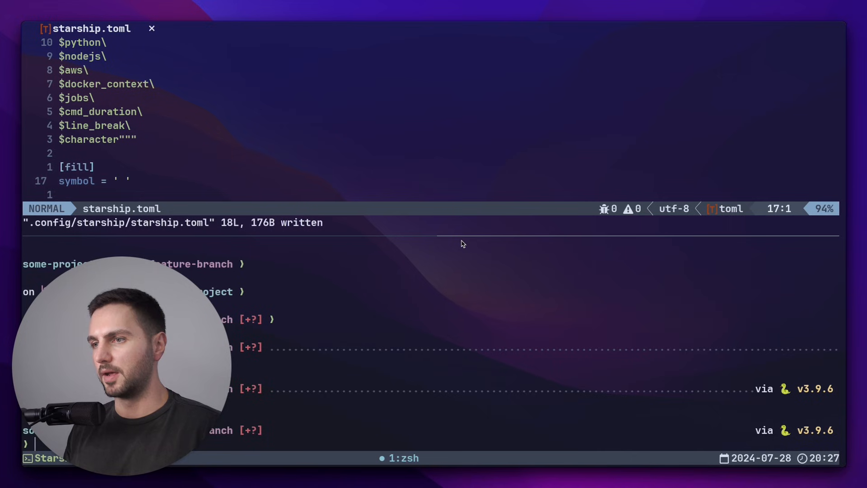
# - Add a [python] block with teal style, logo symbol, custom format and pyenv version name
pyautogui.press('o')
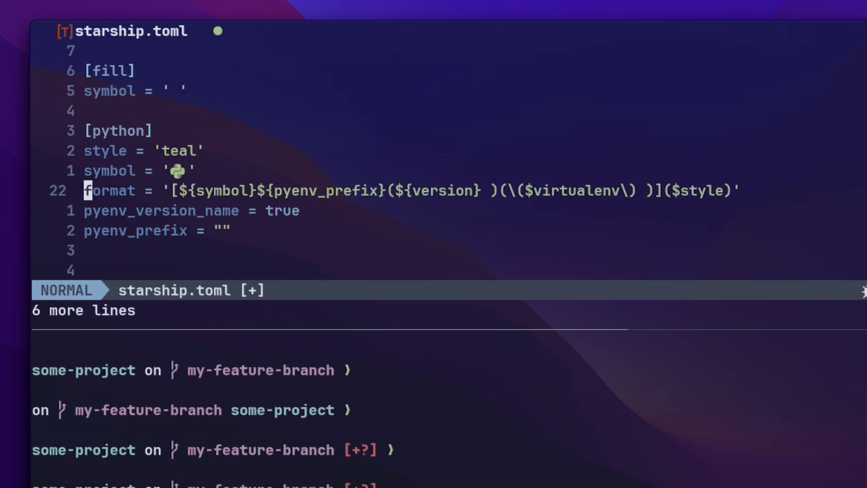
pyautogui.press('V')
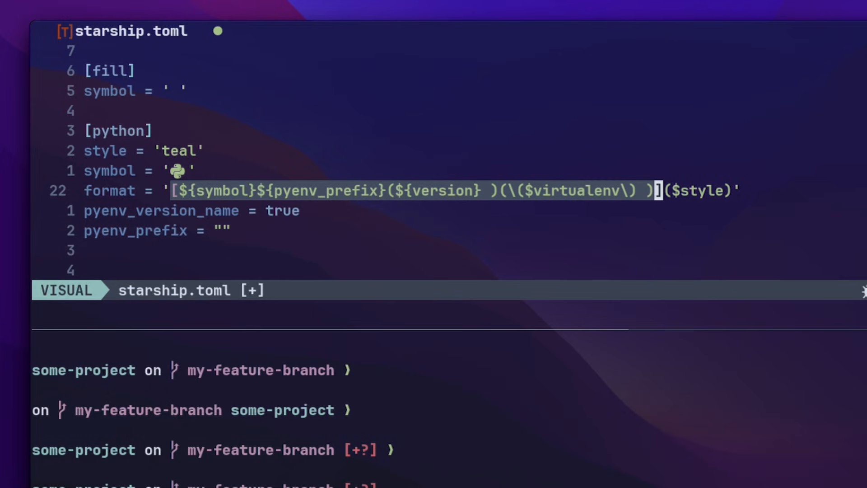
pyautogui.press('Escape')
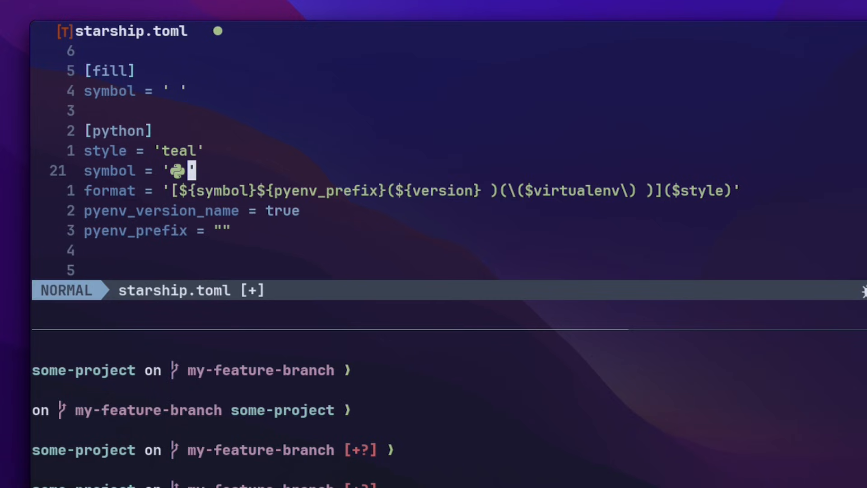
pyautogui.press('V')
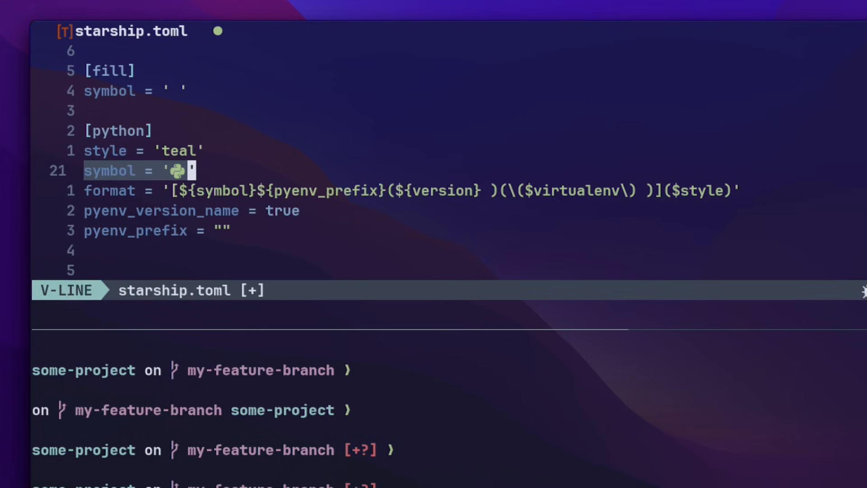
pyautogui.press('Escape')
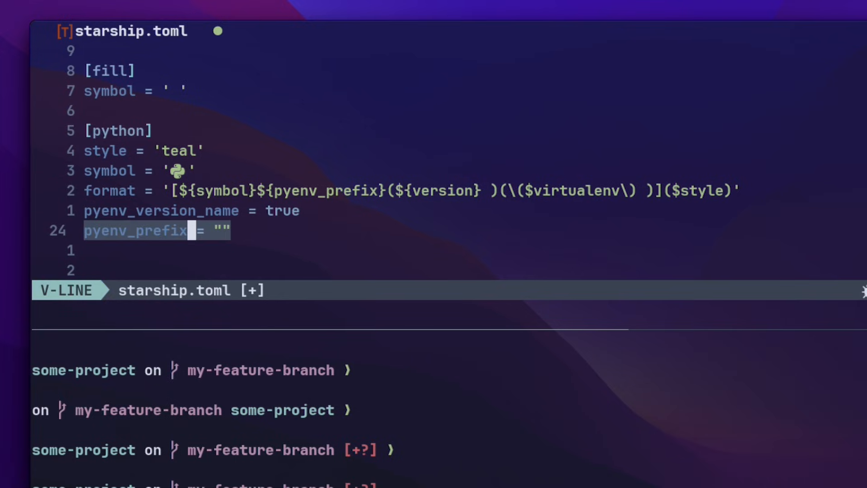
pyautogui.press('Escape')
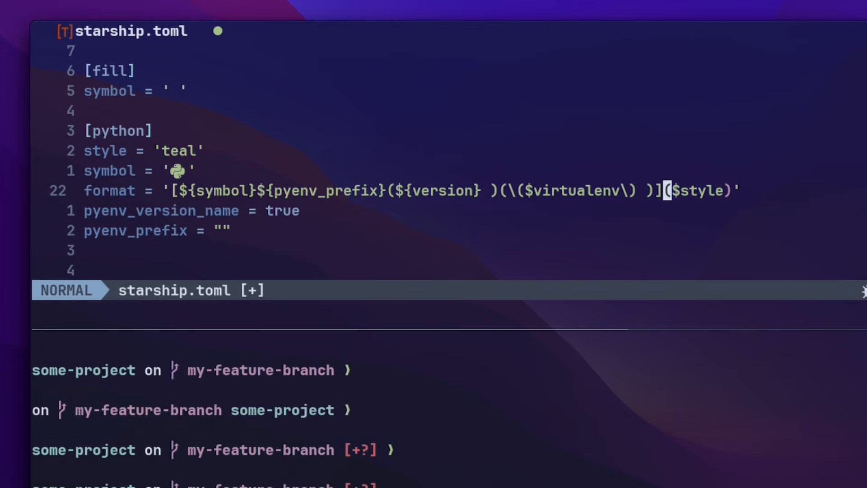
# - Change the python style value from teal to 'fg:white bg:blue'
pyautogui.press('v')
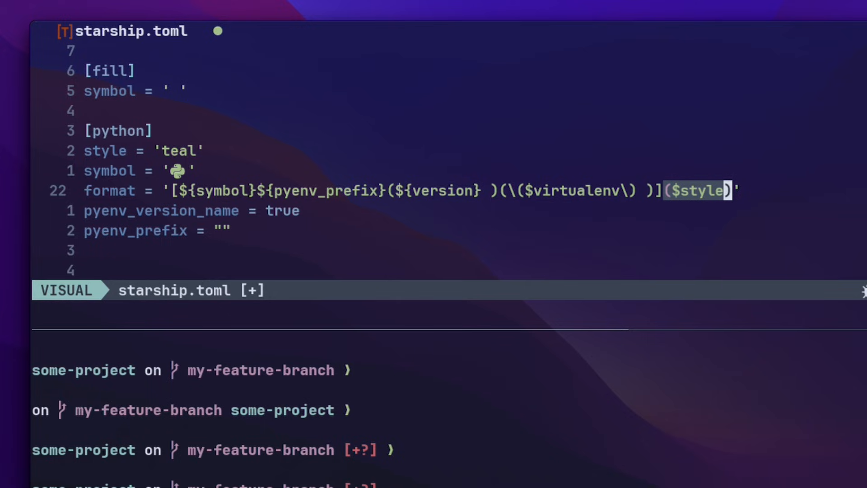
pyautogui.press('Escape')
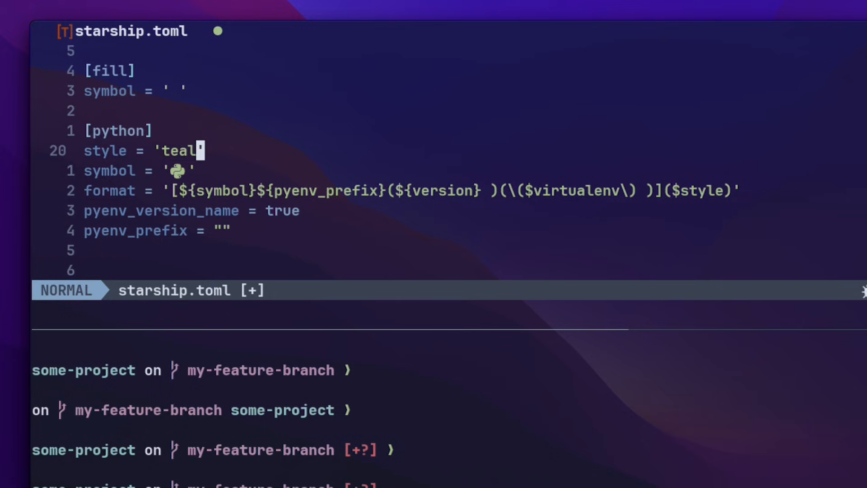
pyautogui.press('V')
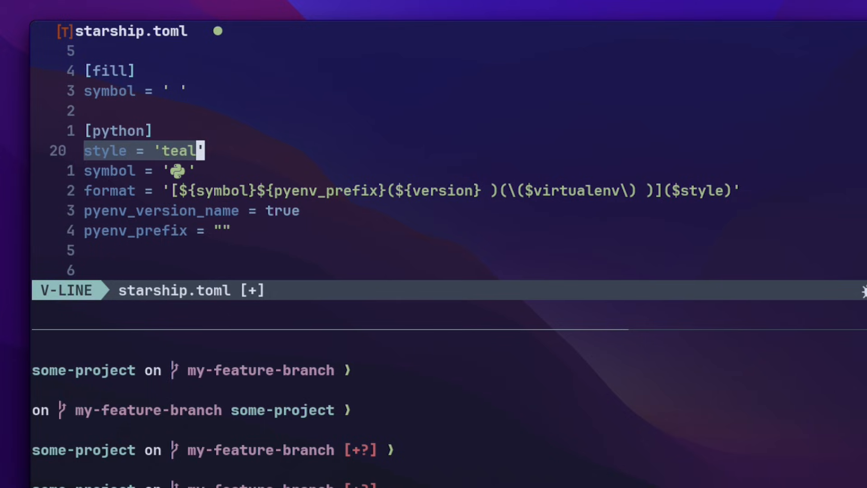
pyautogui.press('Escape')
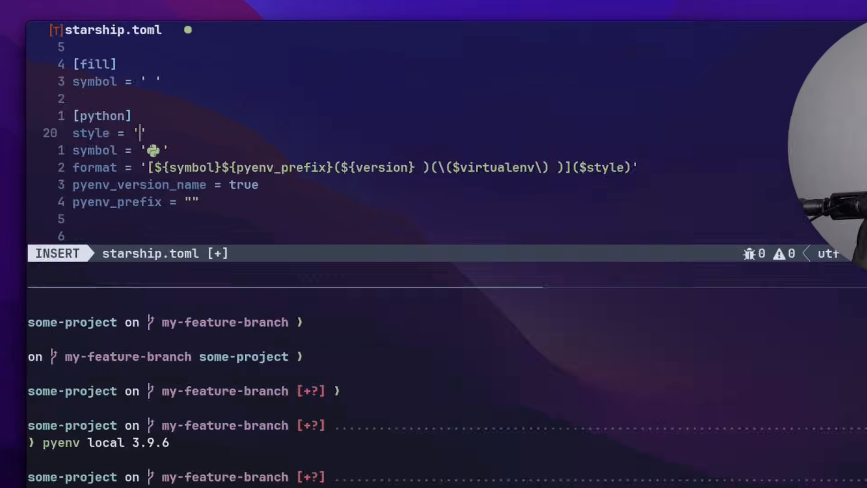
pyautogui.write('fg:')
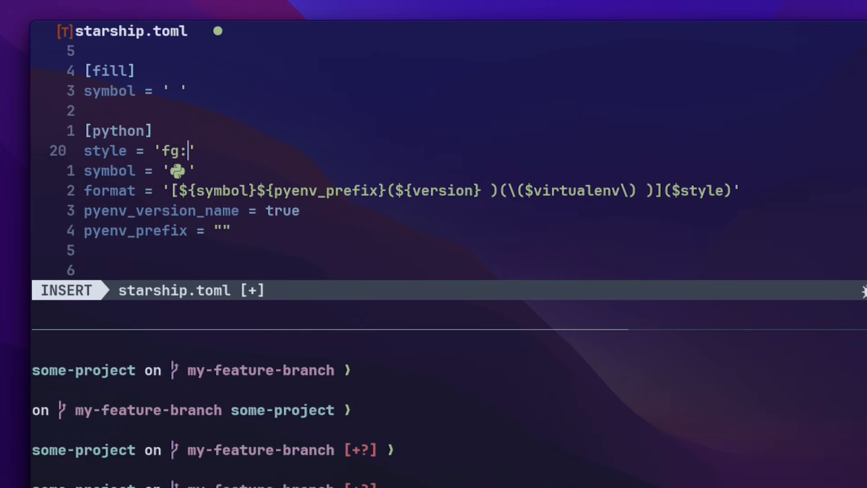
pyautogui.write('white')
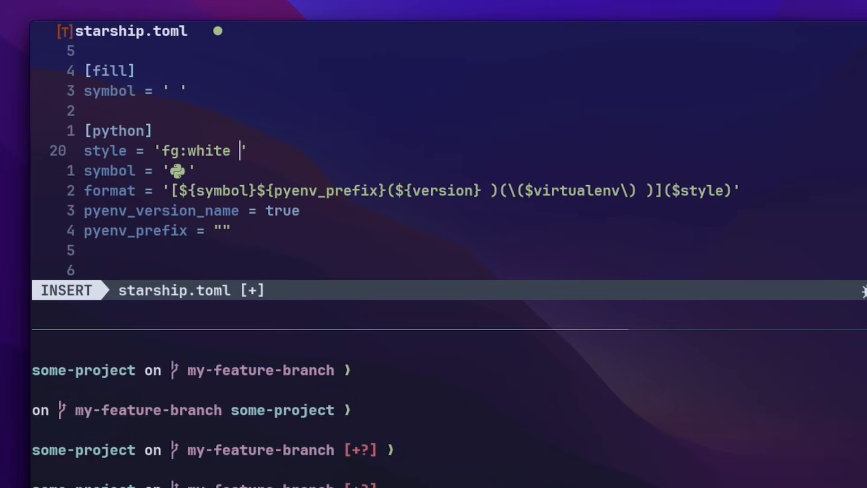
pyautogui.write('bg:blue')
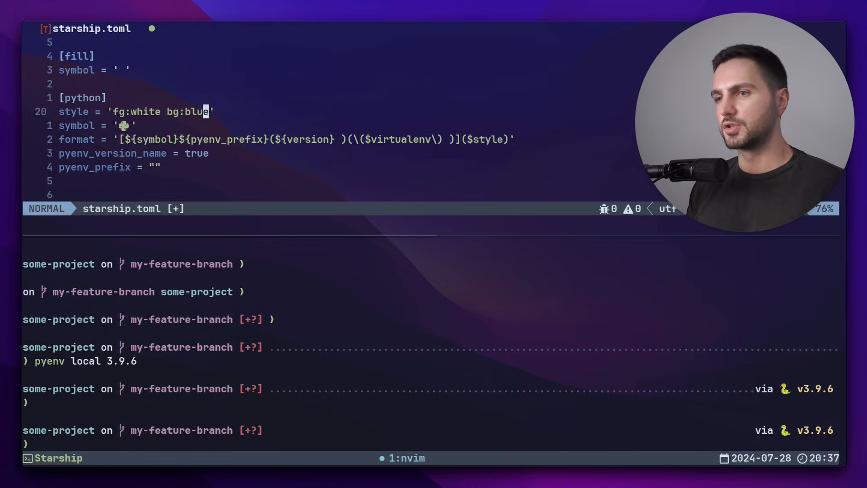
# - Save to preview the white-on-blue version group, then restore the style to teal
pyautogui.press('v')
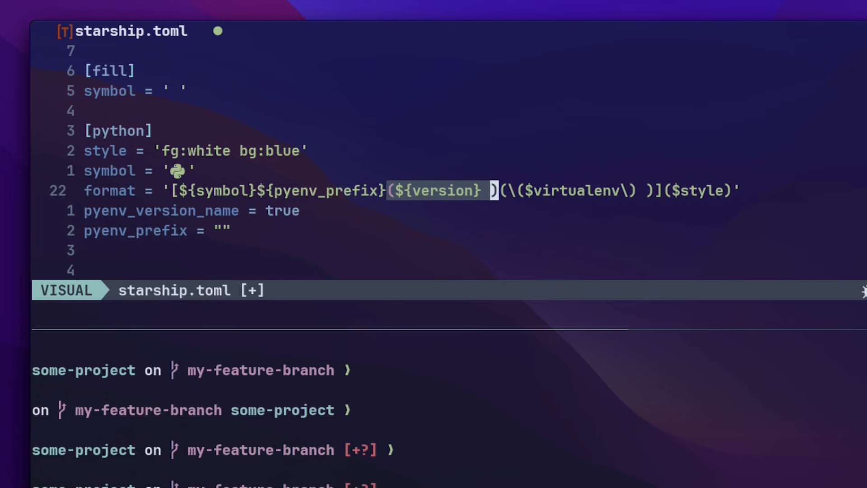
pyautogui.press('Escape')
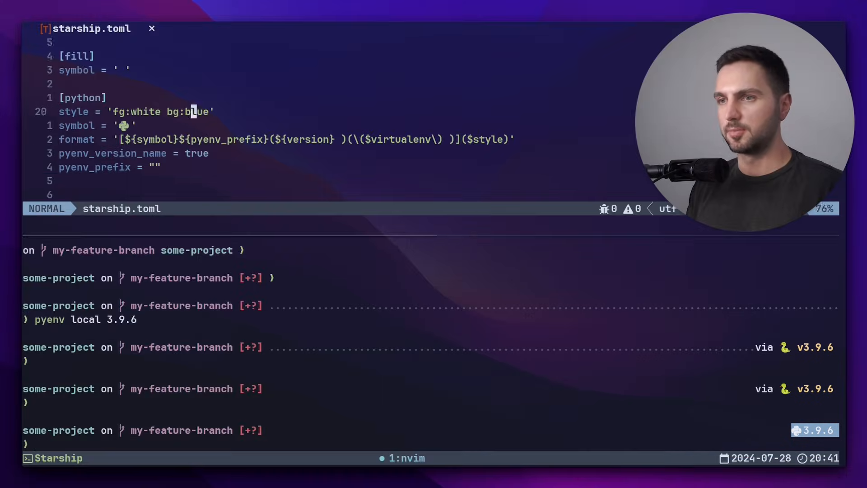
pyautogui.write("tea'")
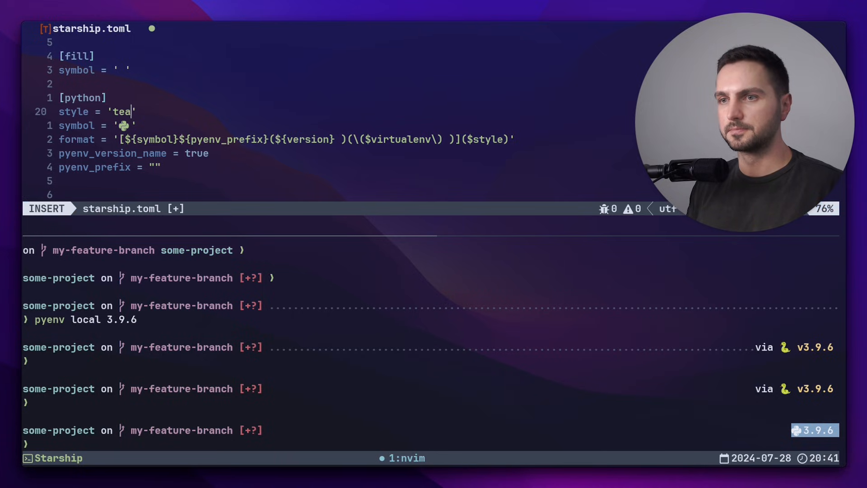
pyautogui.press('Escape')
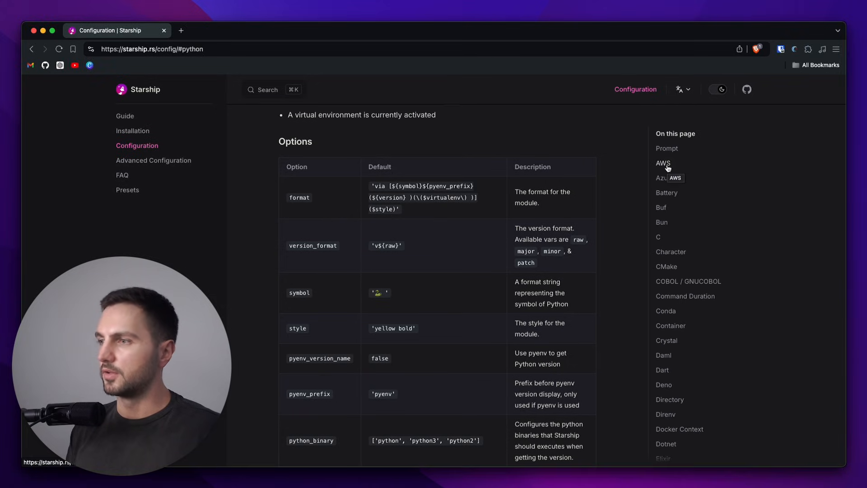
# - Read the AWS module docs: the AWS_PROFILE mention and the style option default
pyautogui.click(662, 162)
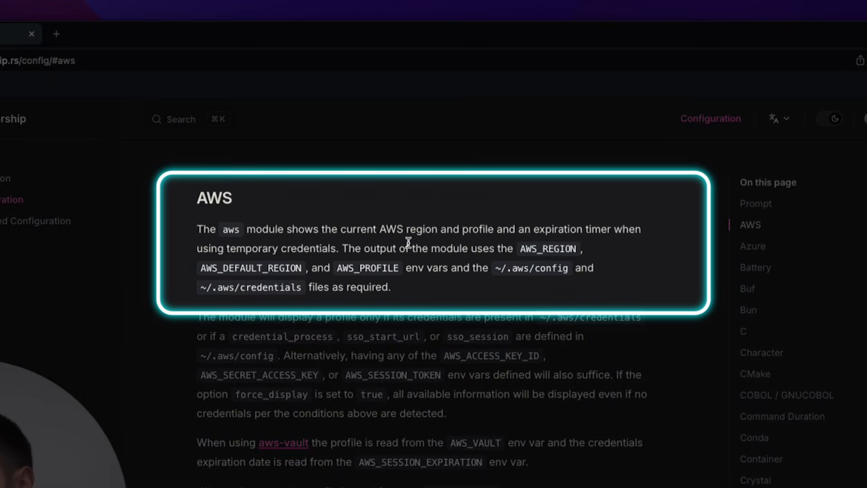
pyautogui.moveTo(337, 265)
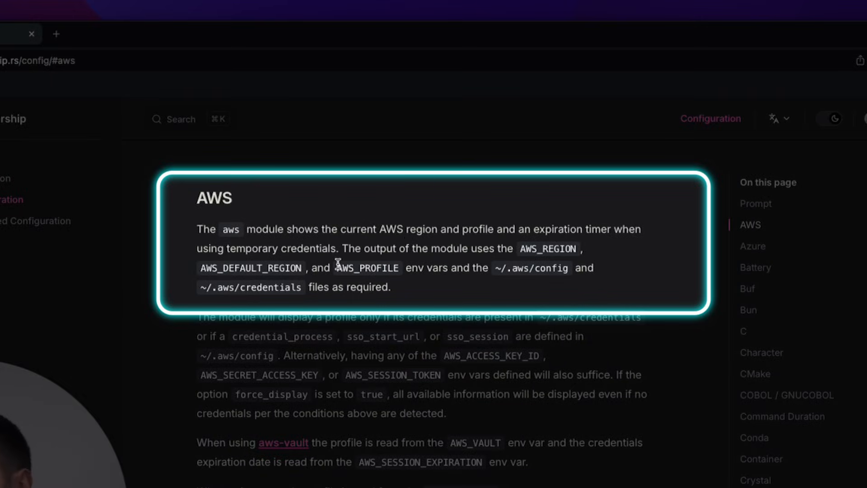
pyautogui.moveTo(334, 268); pyautogui.dragTo(450, 267)
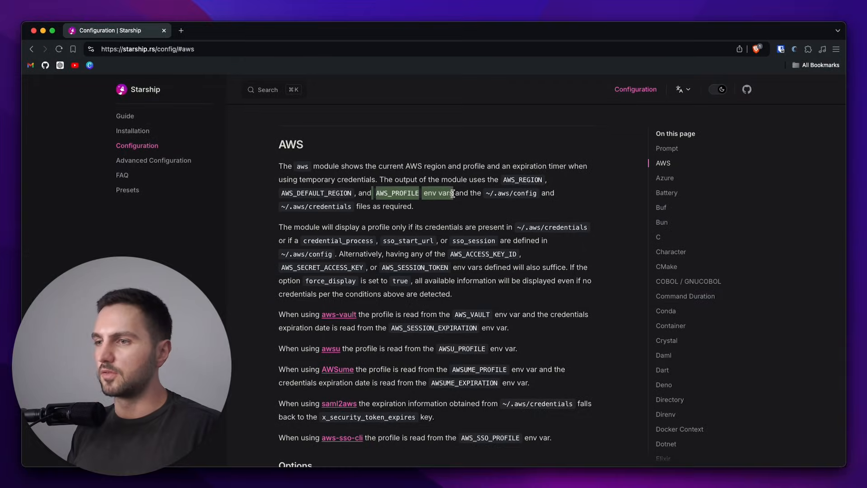
pyautogui.scroll(-3)
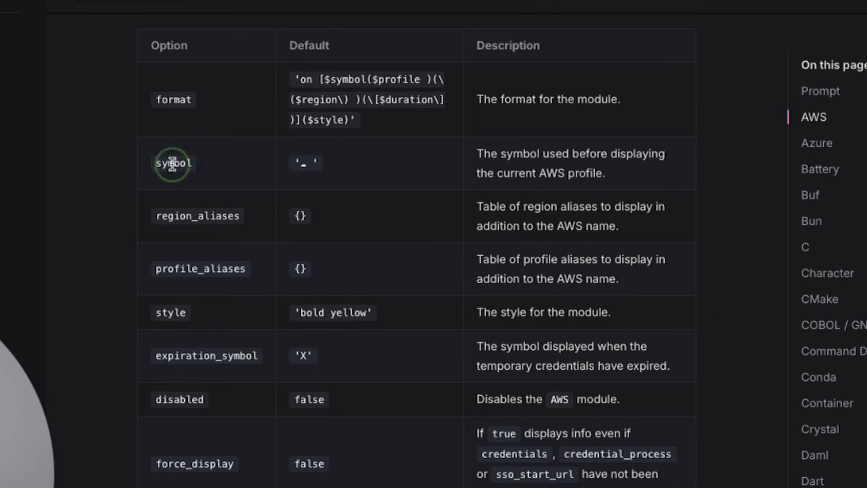
pyautogui.doubleClick(173, 164)
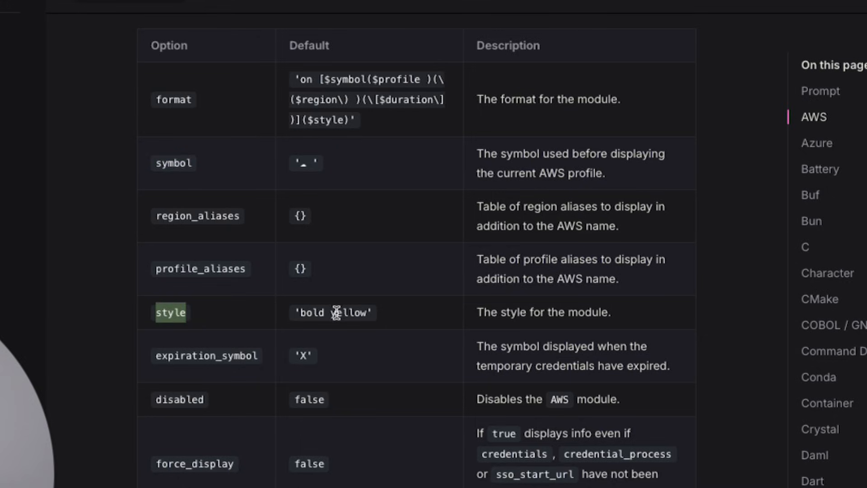
pyautogui.moveTo(431, 257)
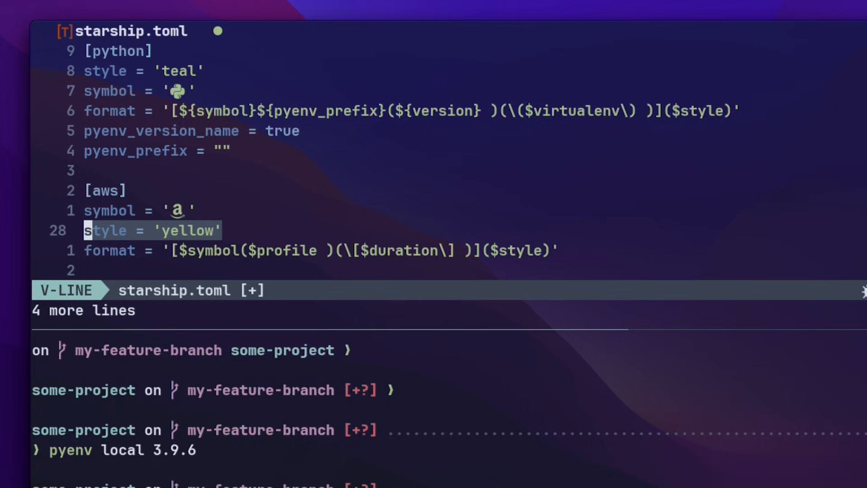
# - Save the new [aws] block with Amazon symbol, yellow style and profile-duration format
pyautogui.press('j')
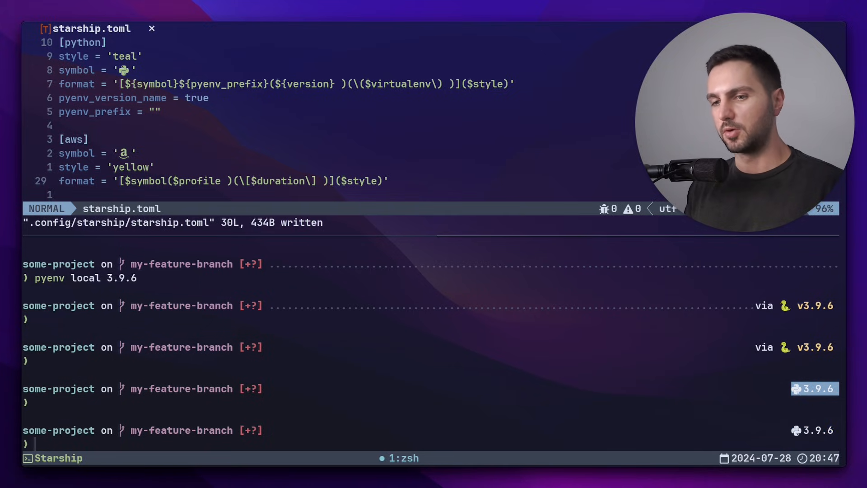
pyautogui.write('export AWS_PROFILE=personal')
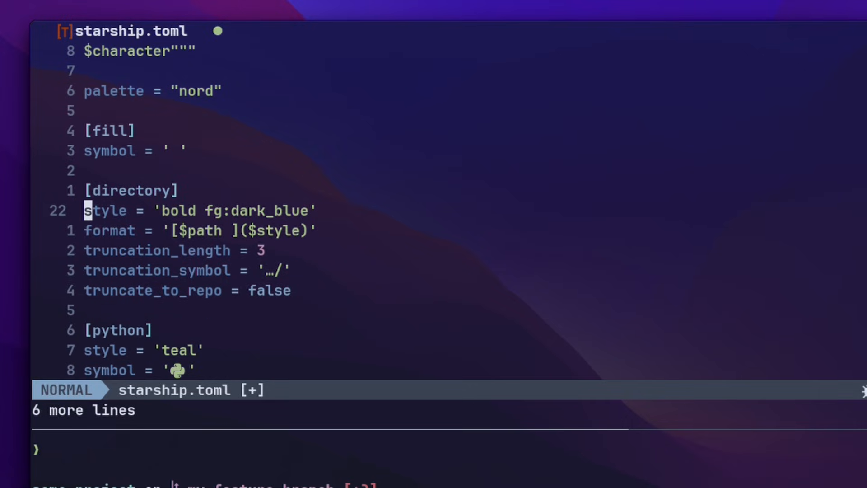
# - Save the nord palette and [directory] block with bold dark_blue style and truncation 3
pyautogui.press('V')
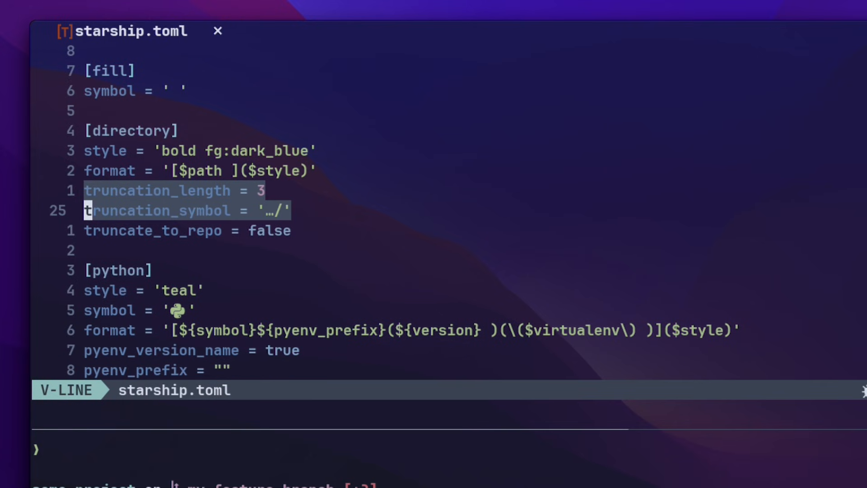
pyautogui.press('Escape')
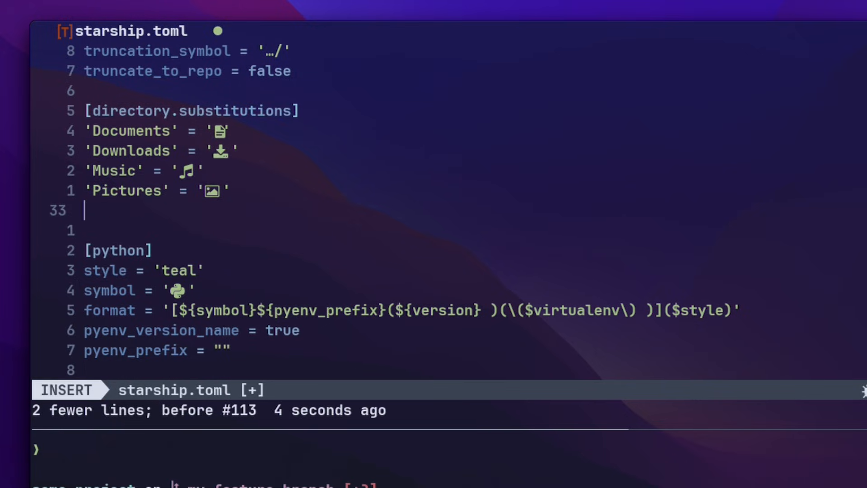
# - Finish the [directory.substitutions] table mapping Documents, Downloads, Music and Pictures to icons
pyautogui.press('Escape')
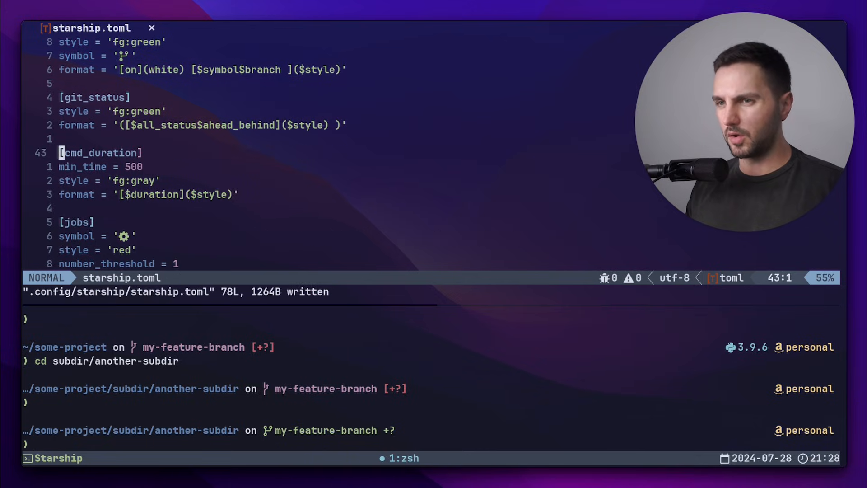
# - Start vim from the zsh pane after saving the git_status, cmd_duration and jobs blocks
pyautogui.write('vim')
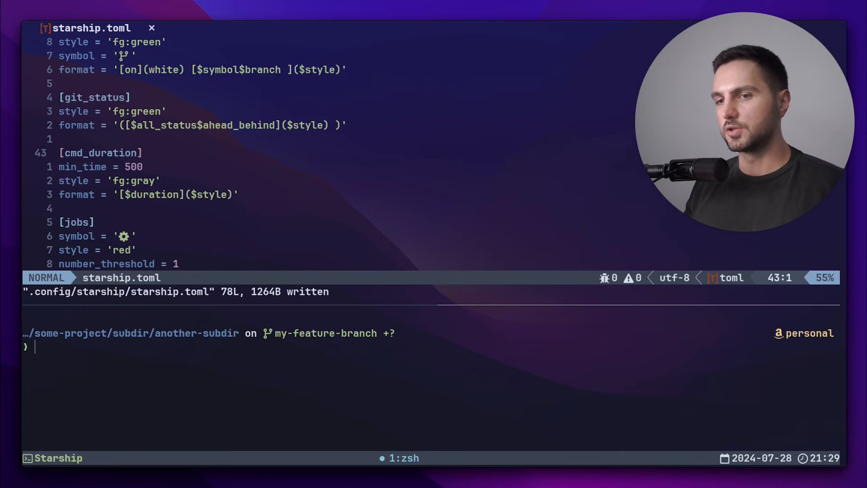
# - Run vim and suspend it so the prompt shows the red jobs symbol and 2s duration
pyautogui.write('vim')
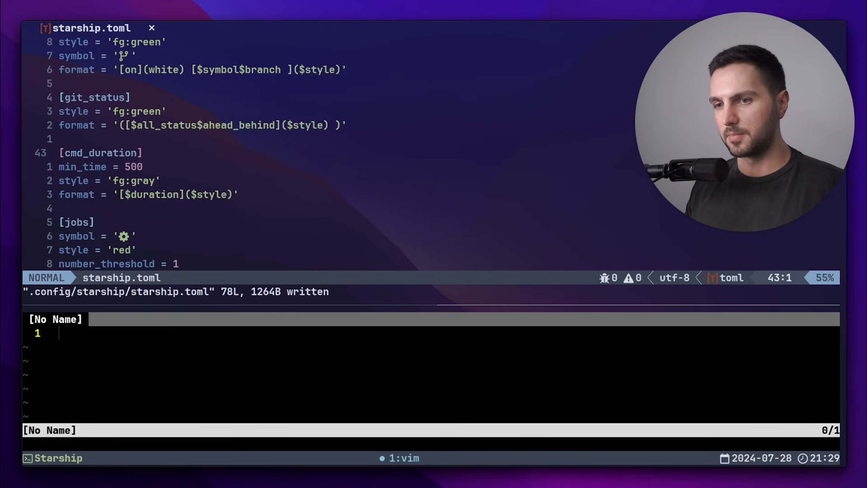
pyautogui.press('ctrl+z')
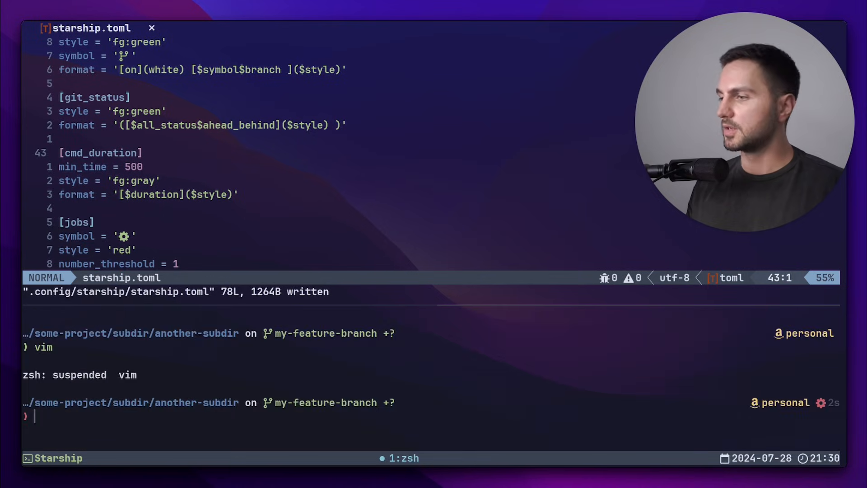